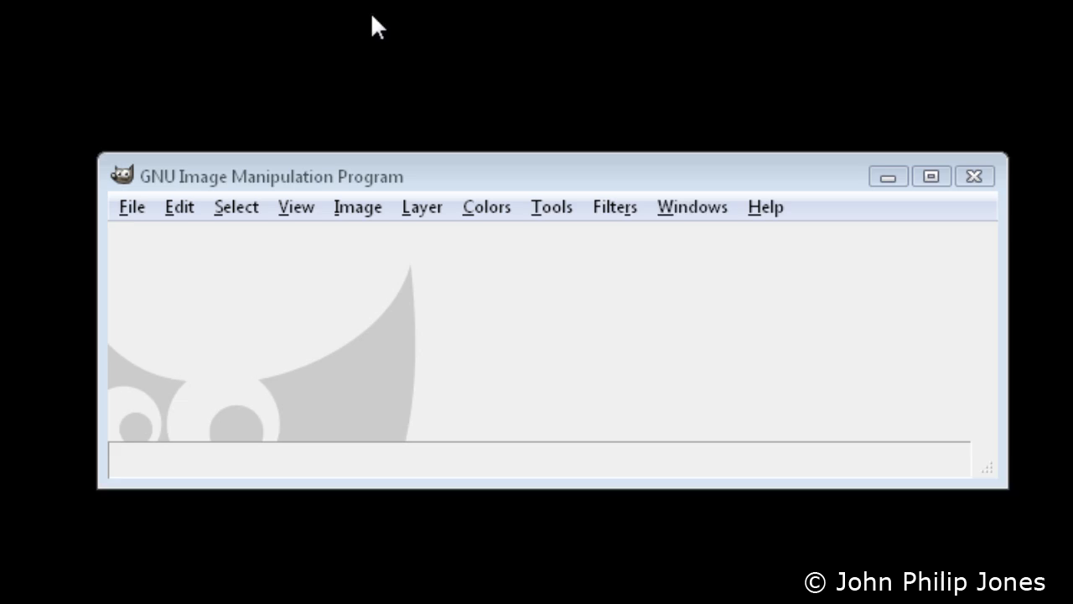
# - Switch GIMP to Single-Window Mode and maximize the program window
pyautogui.click(691, 206)
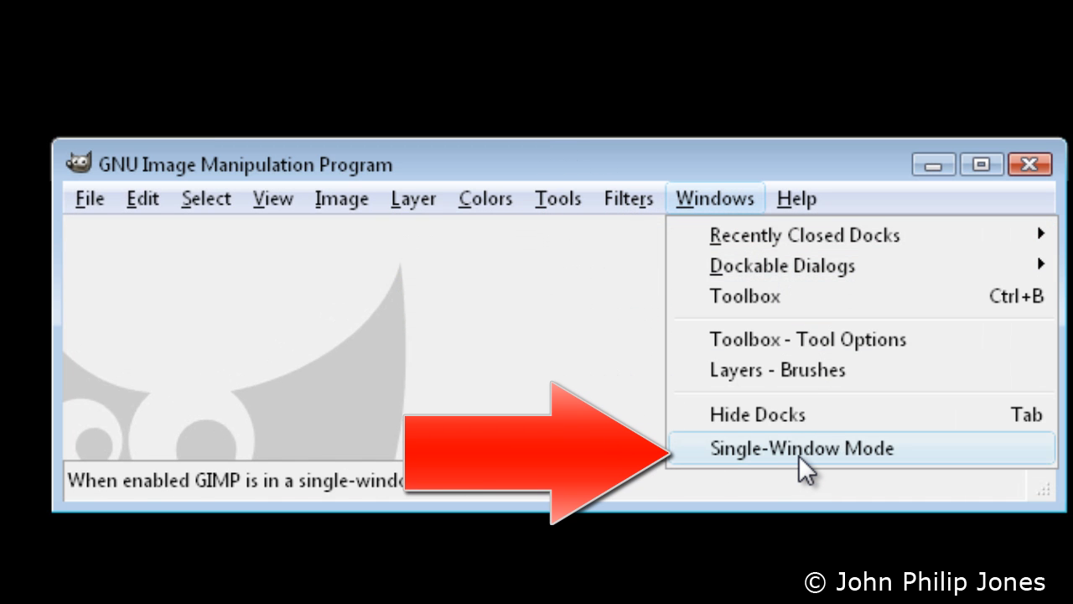
pyautogui.click(800, 448)
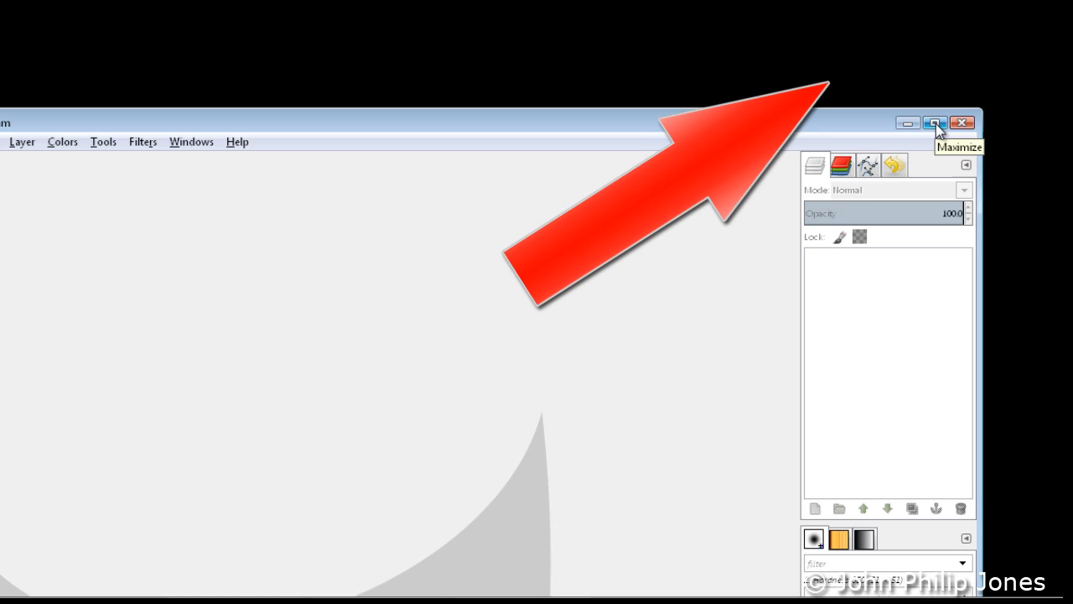
pyautogui.click(933, 122)
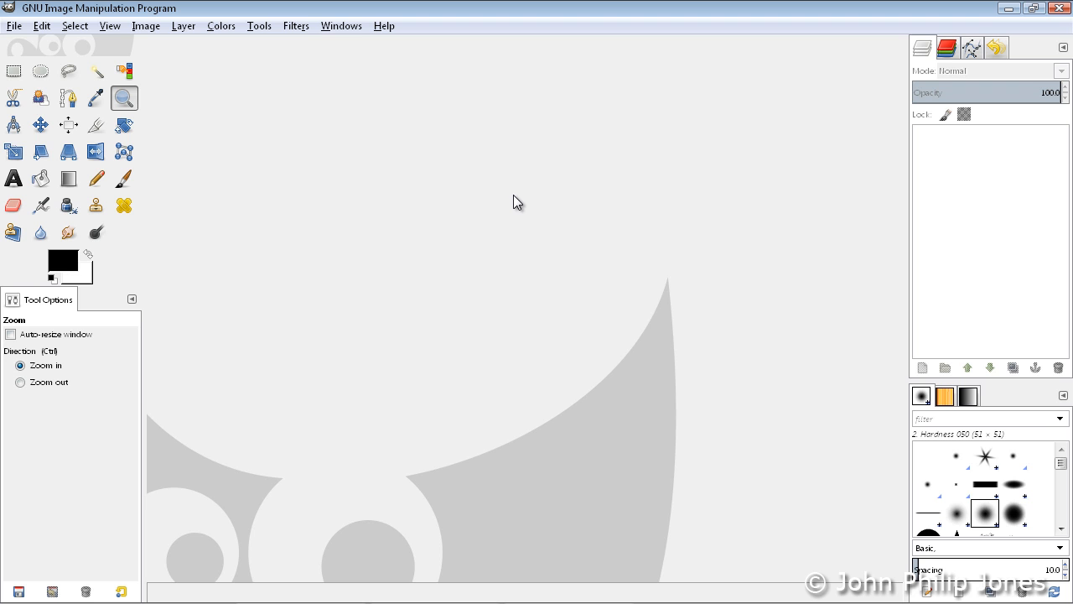
pyautogui.moveTo(229, 228)
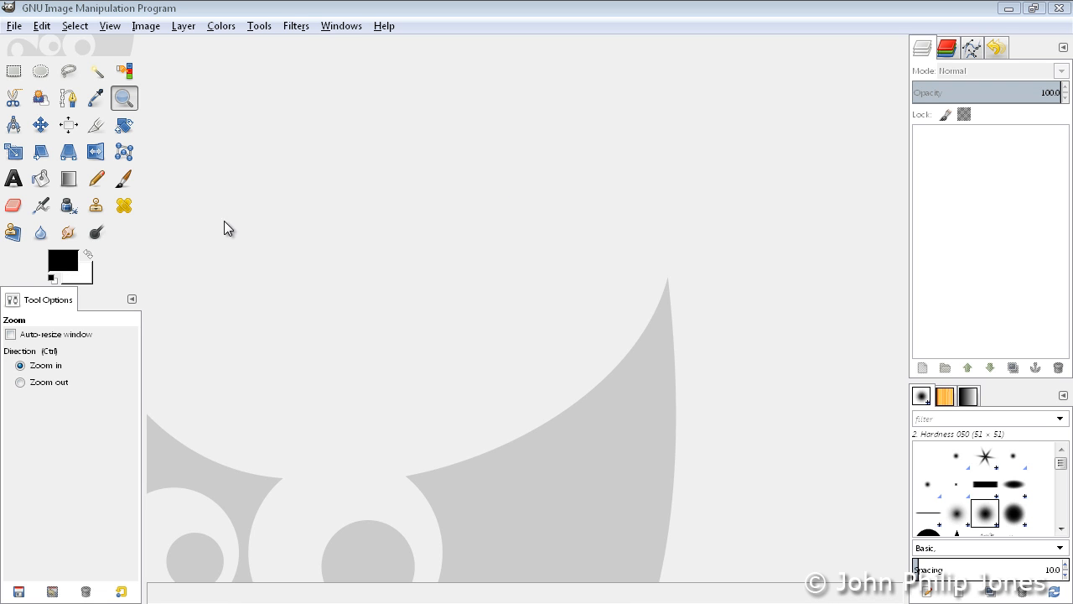
# - Create a new image via File > New, accepting 640 × 400 pixels
pyautogui.click(13, 26)
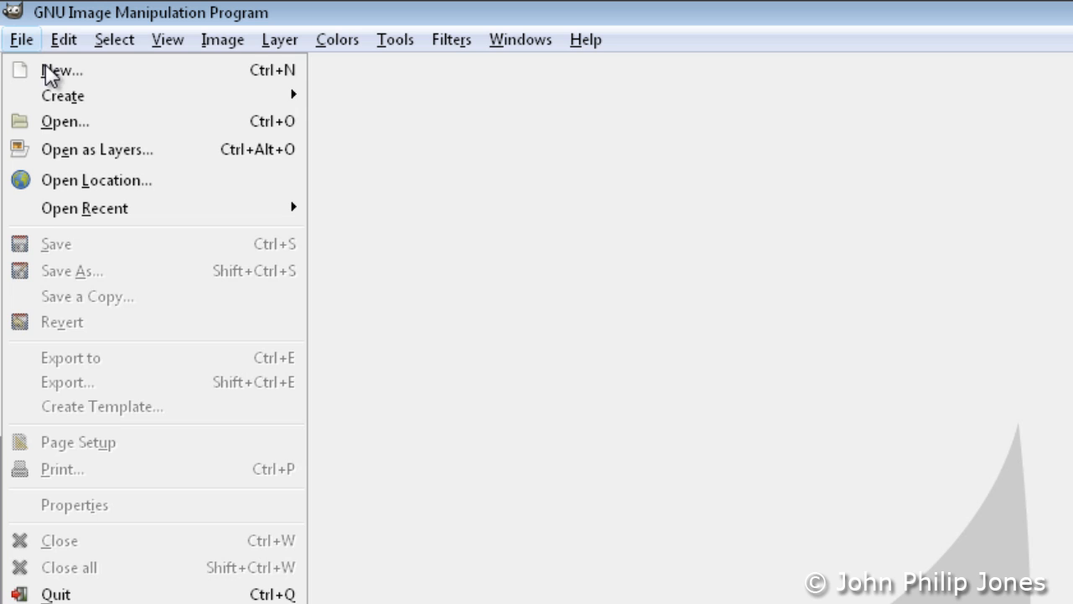
pyautogui.click(61, 70)
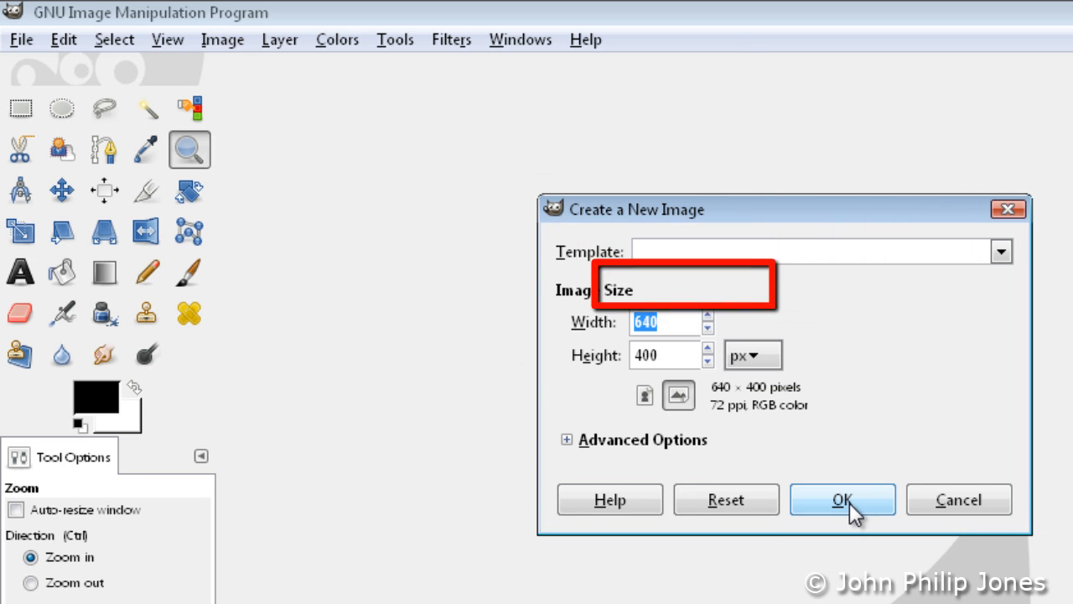
pyautogui.click(842, 499)
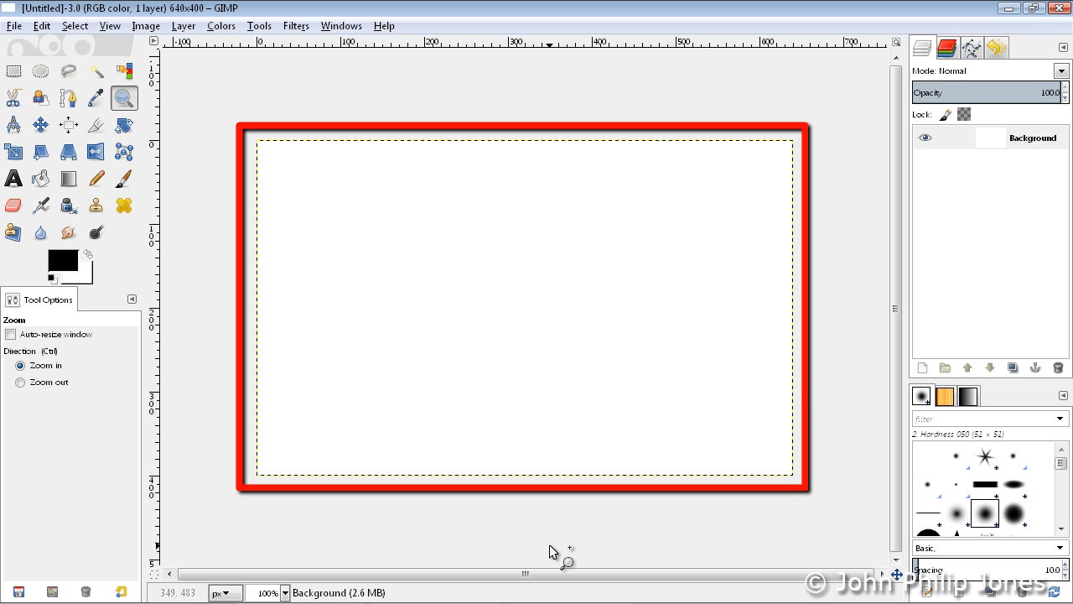
pyautogui.moveTo(551, 550)
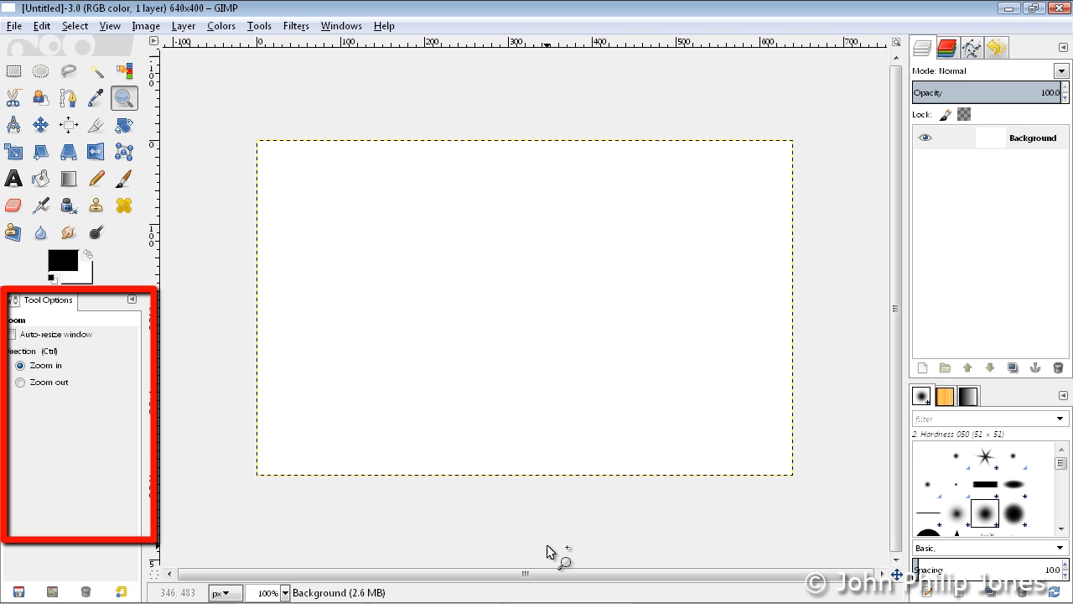
pyautogui.moveTo(549, 551)
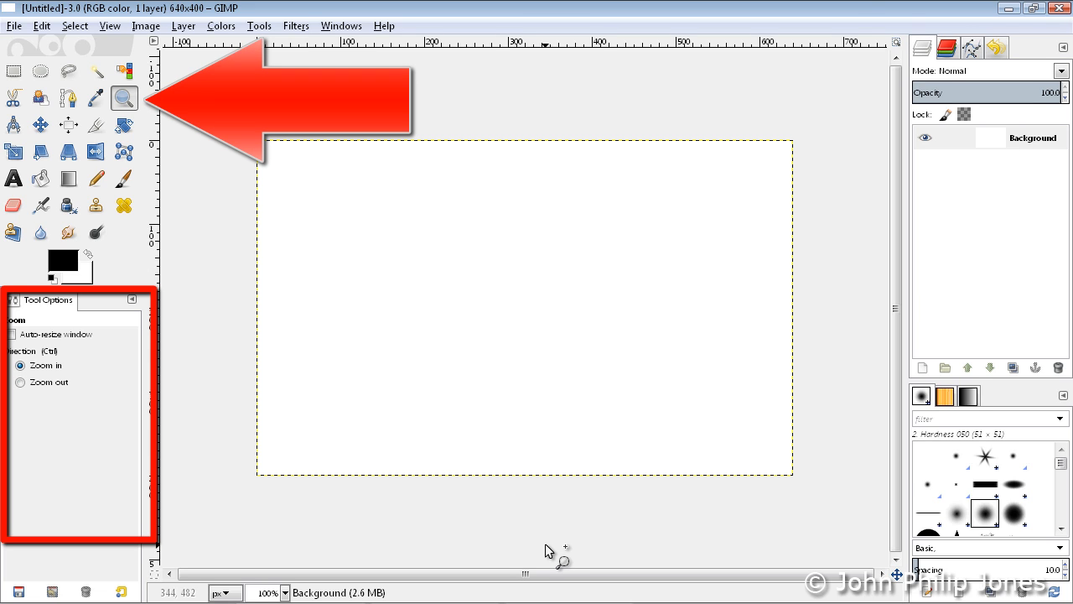
pyautogui.moveTo(297, 428)
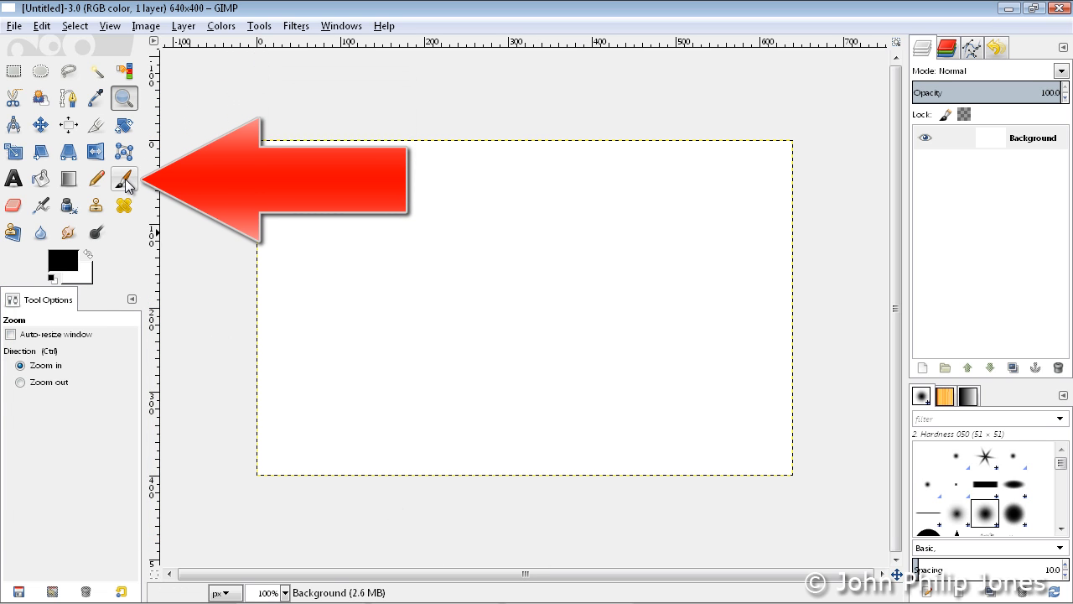
# - Select the Paintbrush, then the Text tool, then Rectangle Select
pyautogui.click(95, 178)
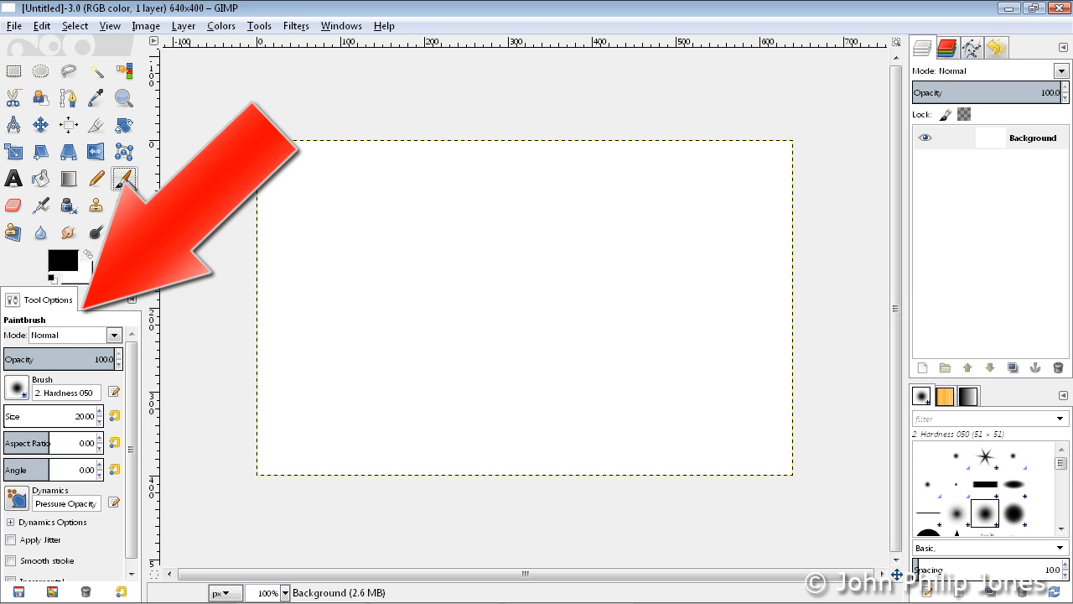
pyautogui.moveTo(124, 178)
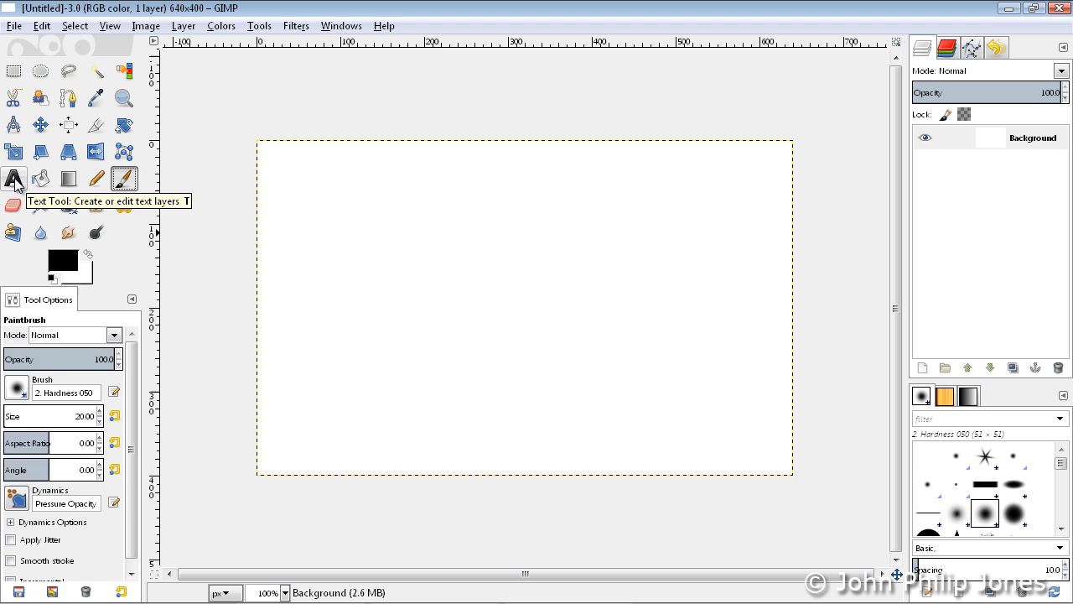
pyautogui.click(13, 179)
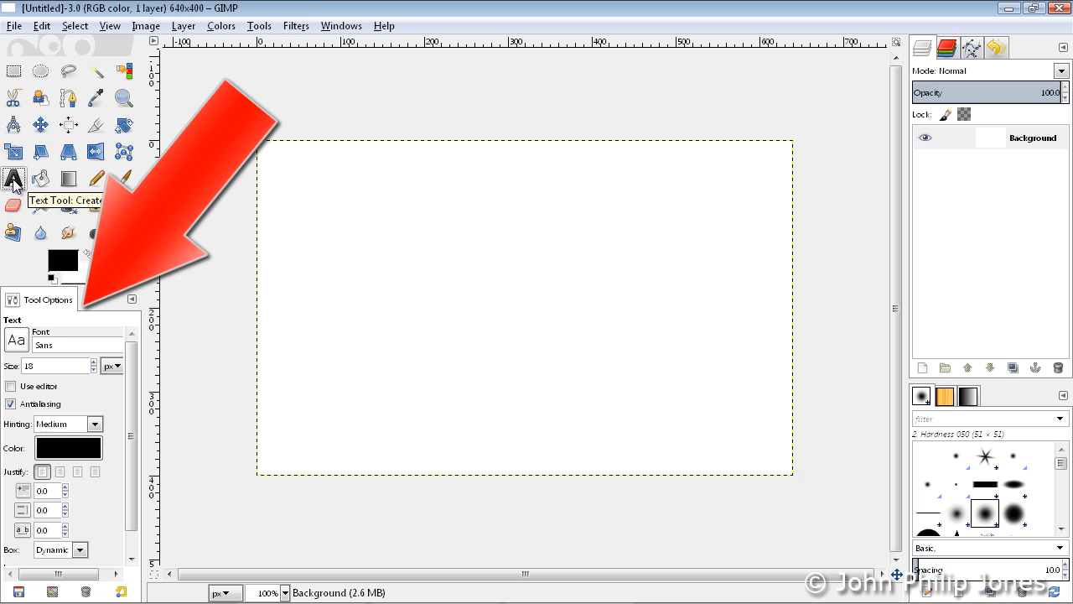
pyautogui.click(13, 71)
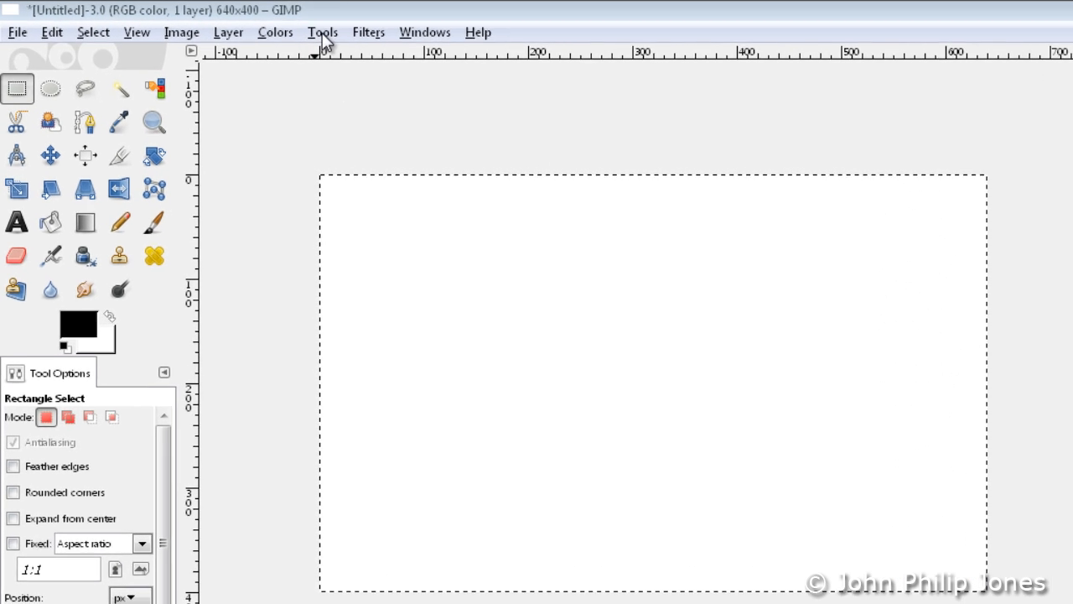
pyautogui.click(323, 32)
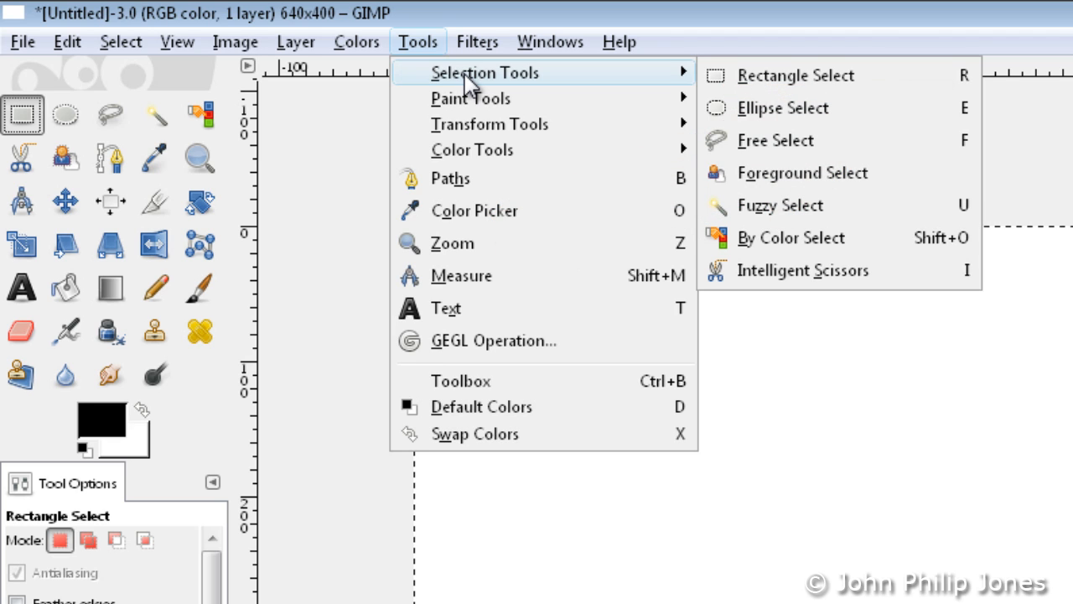
pyautogui.moveTo(471, 98)
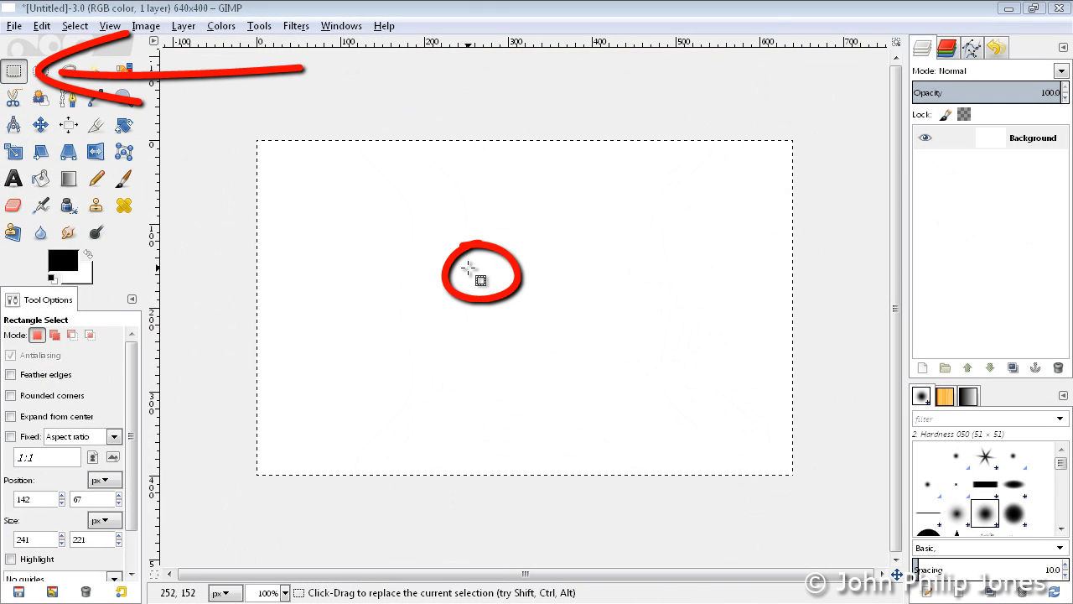
pyautogui.moveTo(323, 201)
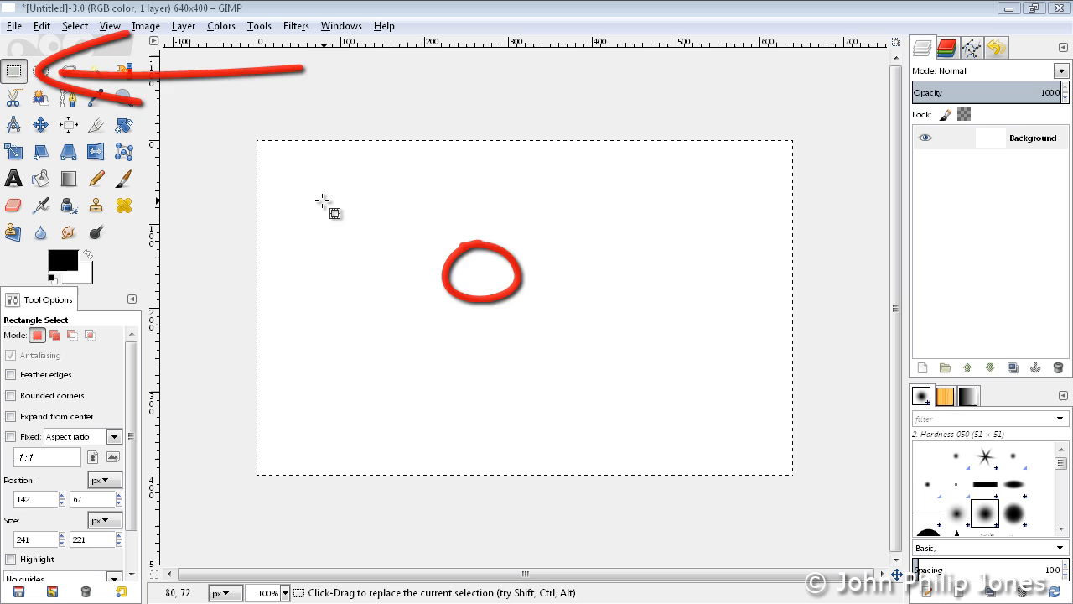
# - Draw a rectangular selection, then an elliptical selection, in the image's upper-left
pyautogui.moveTo(321, 203); pyautogui.dragTo(450, 352)
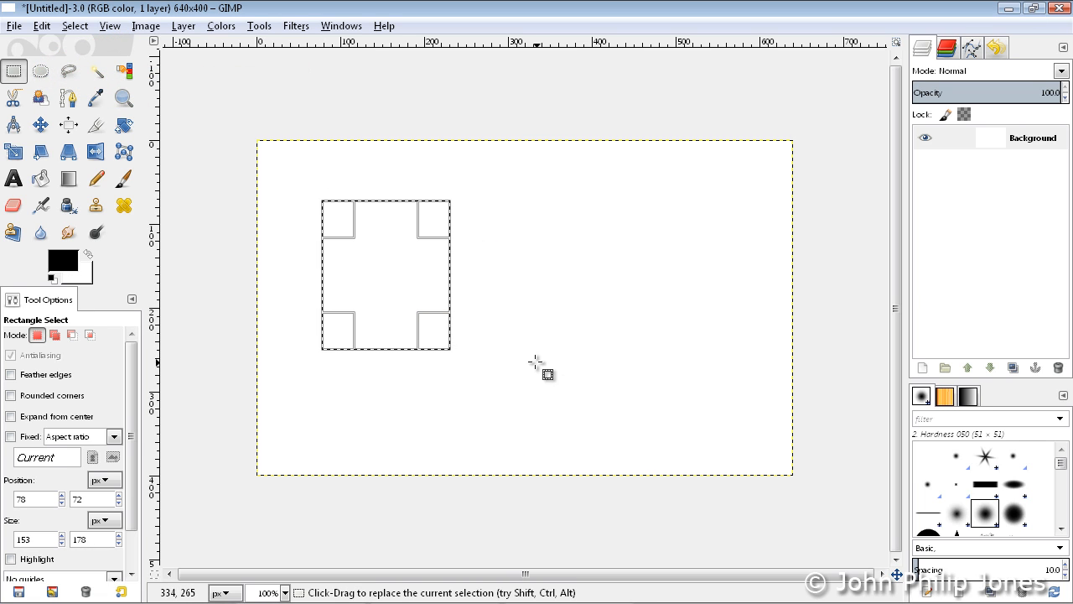
pyautogui.click(69, 71)
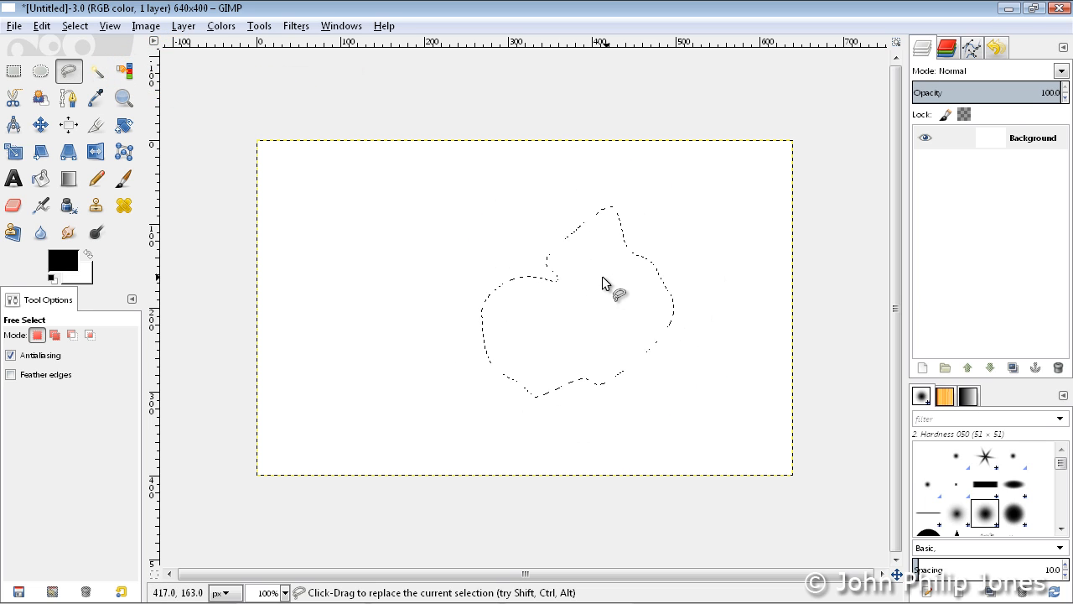
pyautogui.click(259, 25)
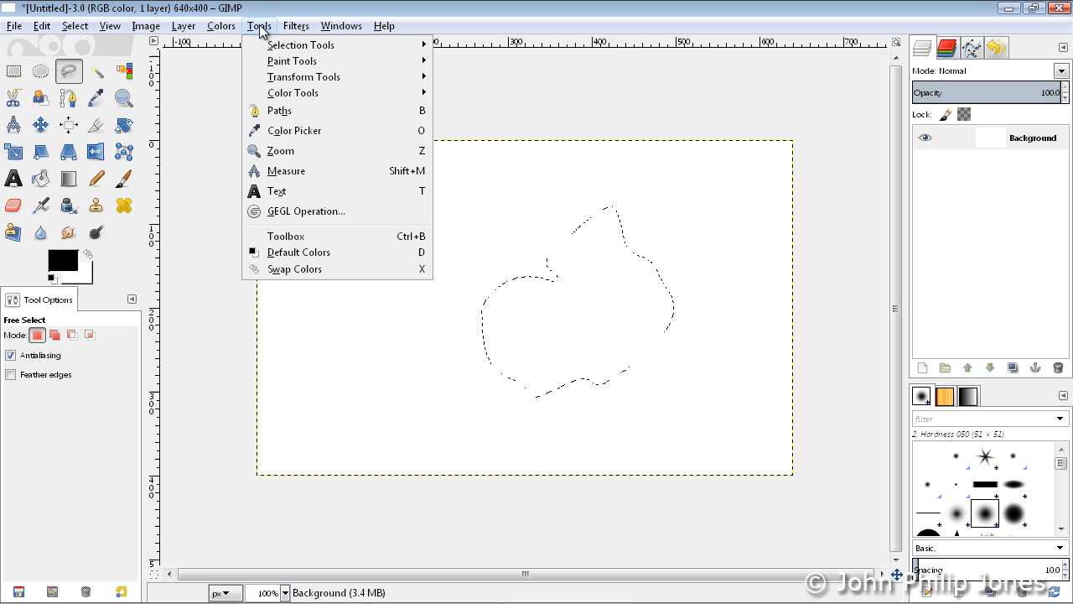
pyautogui.moveTo(301, 45)
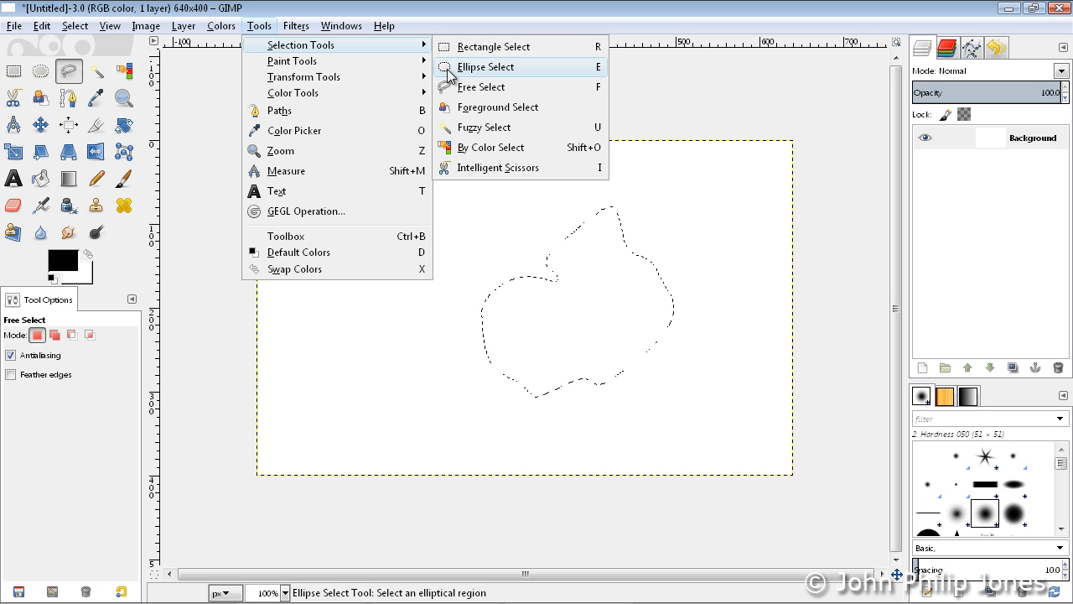
pyautogui.click(484, 67)
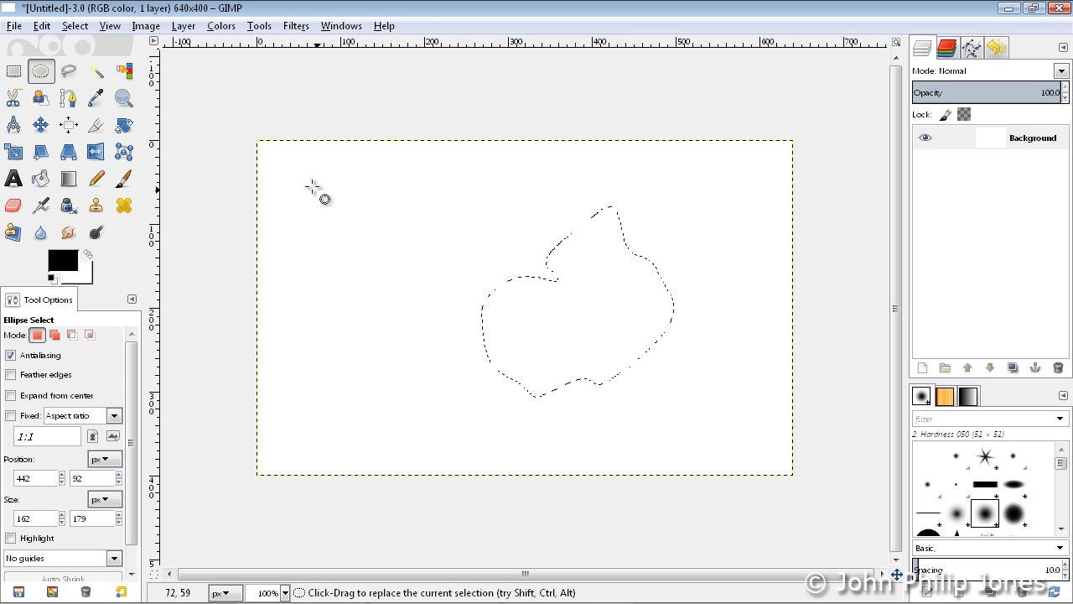
pyautogui.moveTo(311, 187); pyautogui.dragTo(440, 319)
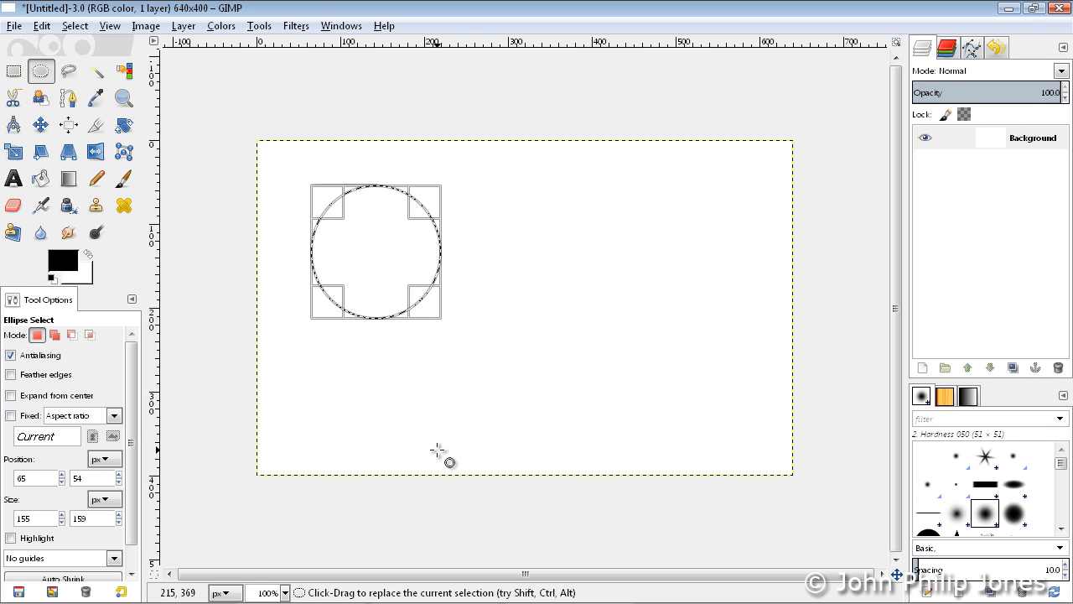
pyautogui.moveTo(218, 268)
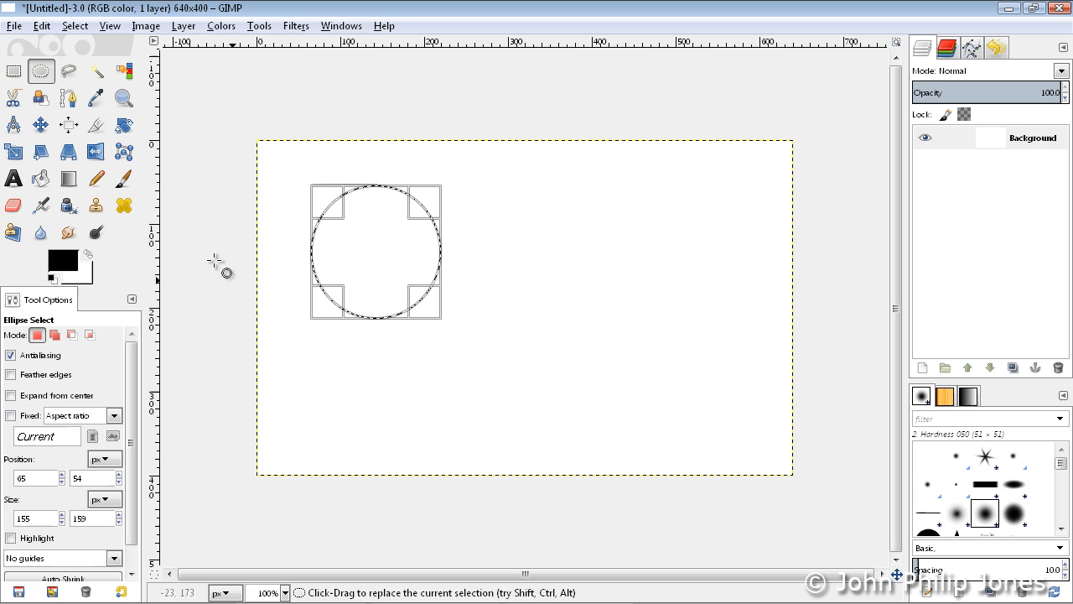
# - Switch back through Rectangle Select to Free Select and drag a freehand selection
pyautogui.click(13, 70)
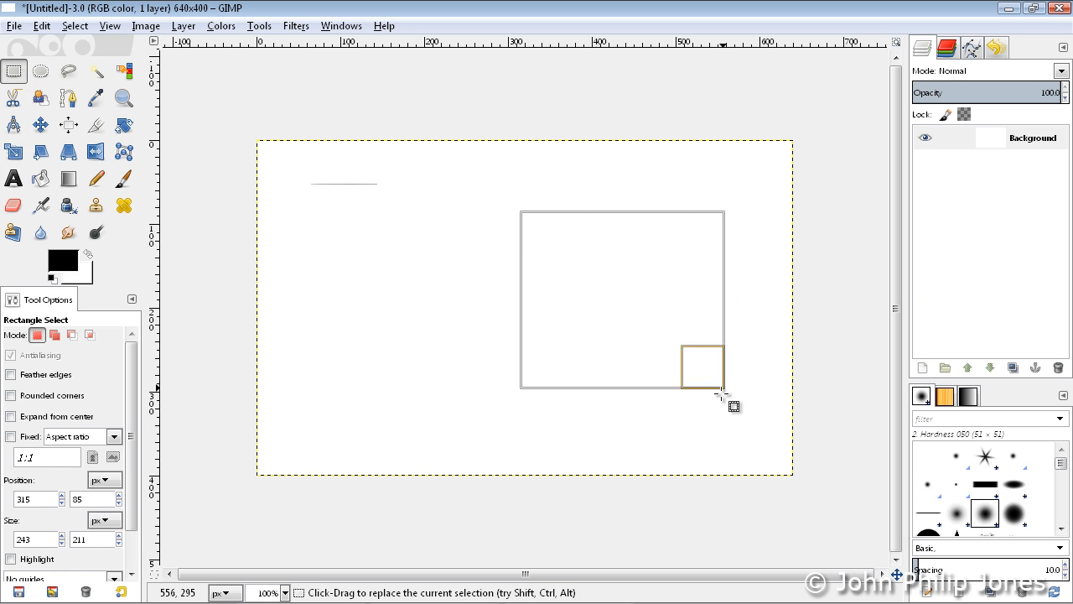
pyautogui.click(68, 71)
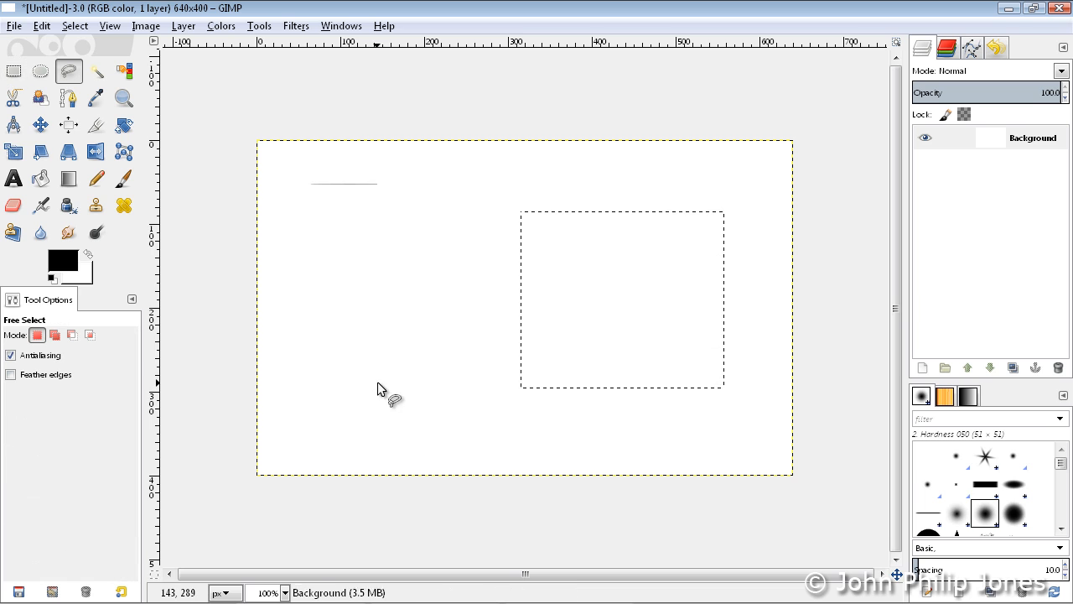
pyautogui.moveTo(386, 389); pyautogui.dragTo(327, 348)
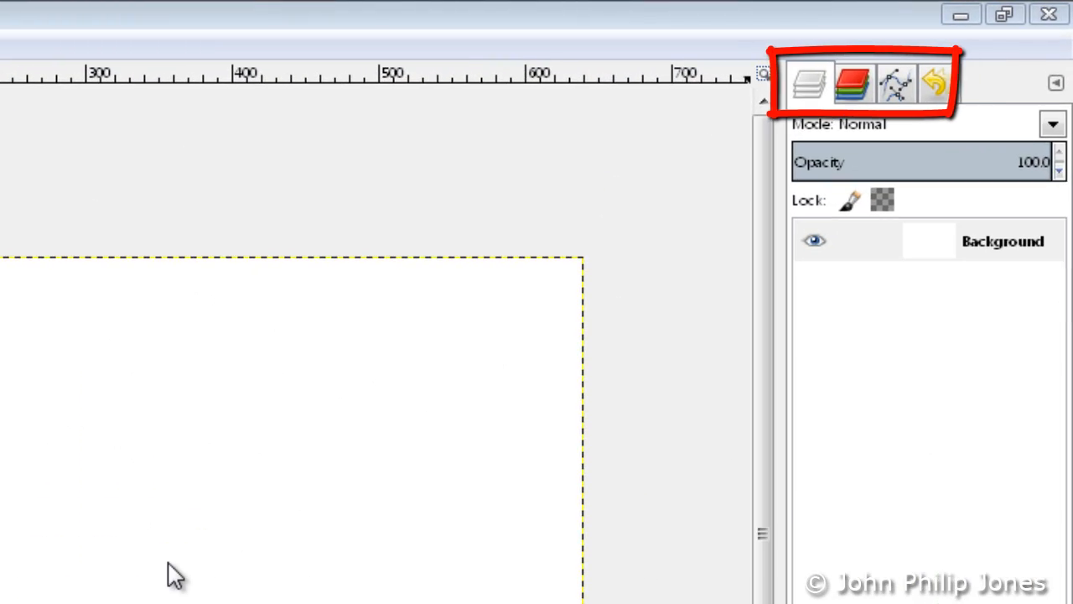
pyautogui.click(808, 82)
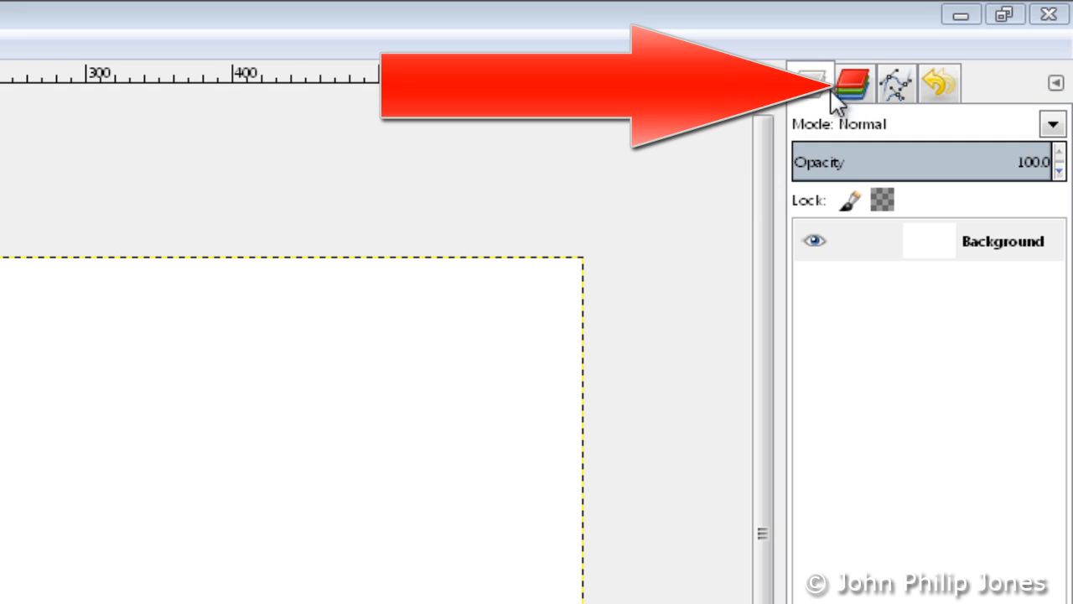
pyautogui.click(853, 82)
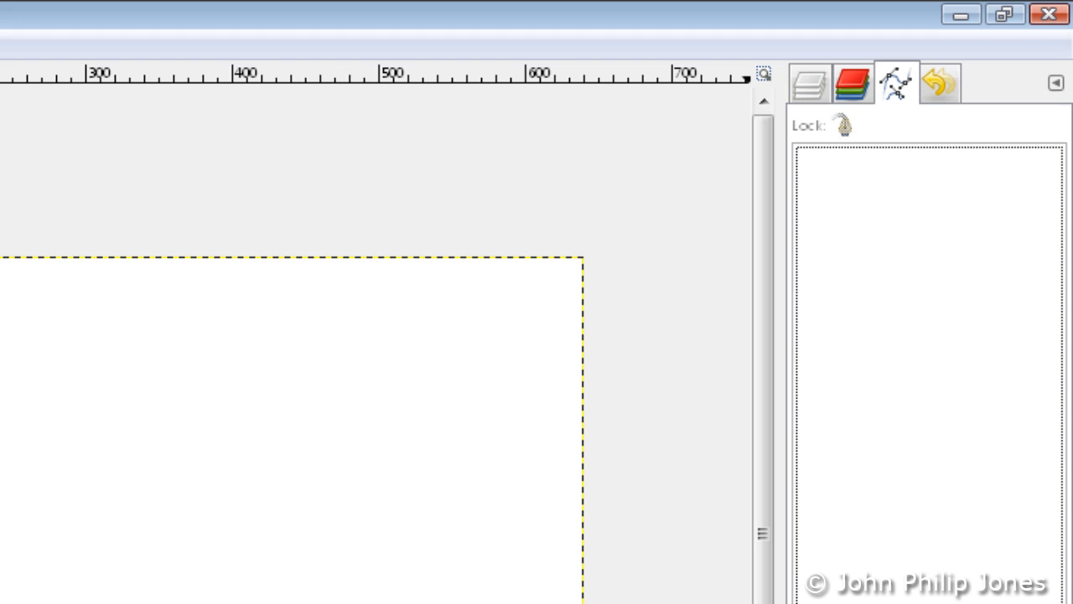
pyautogui.click(939, 82)
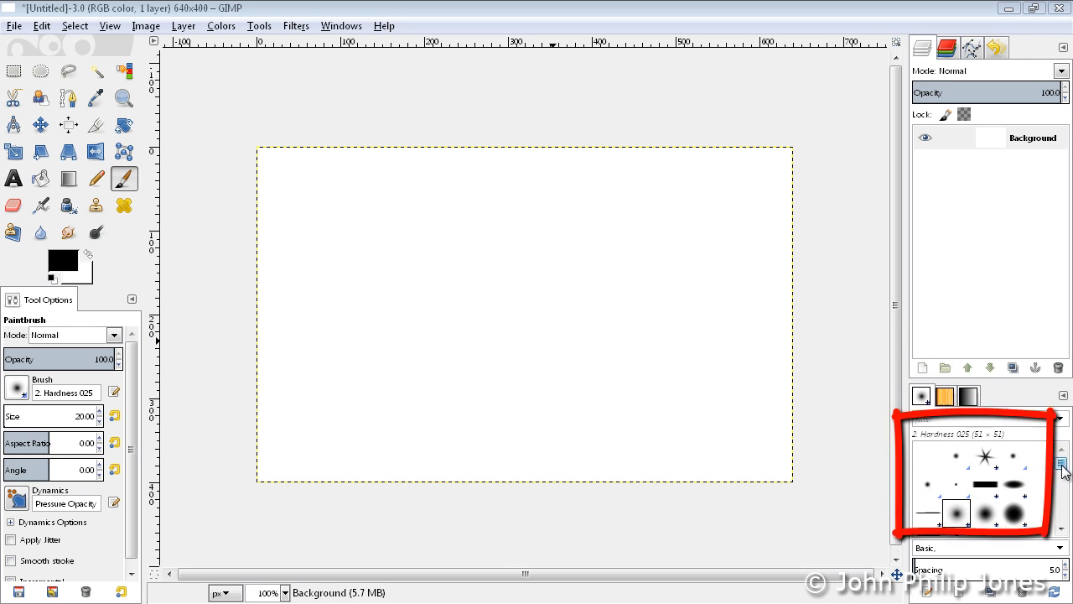
# - Paint a two-part black wave with Hardness 025, then a yellow Sparks stroke below
pyautogui.scroll(-3)
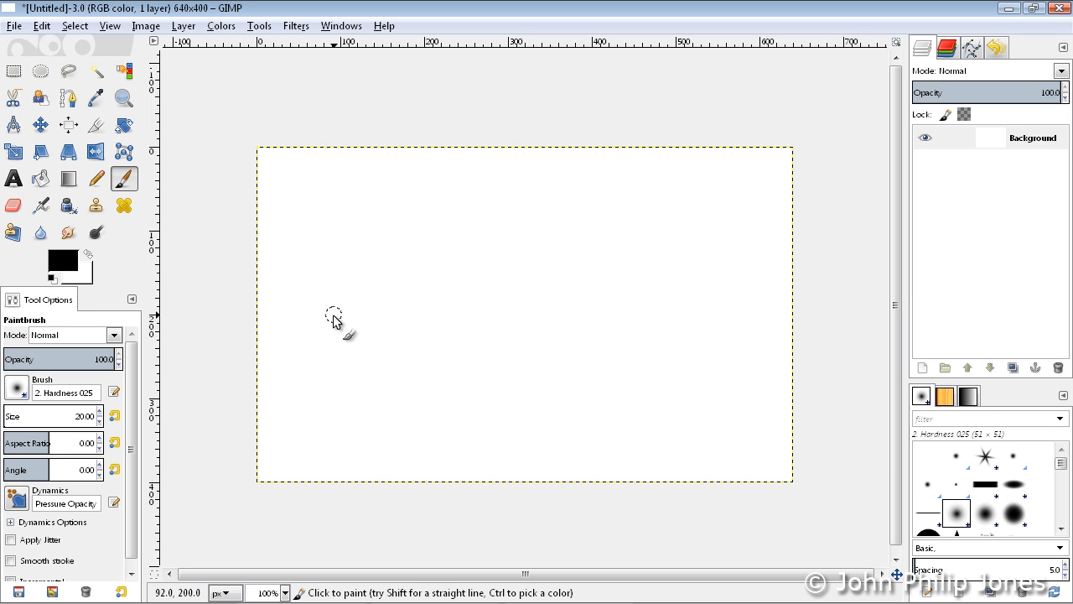
pyautogui.moveTo(314, 335); pyautogui.dragTo(503, 285)
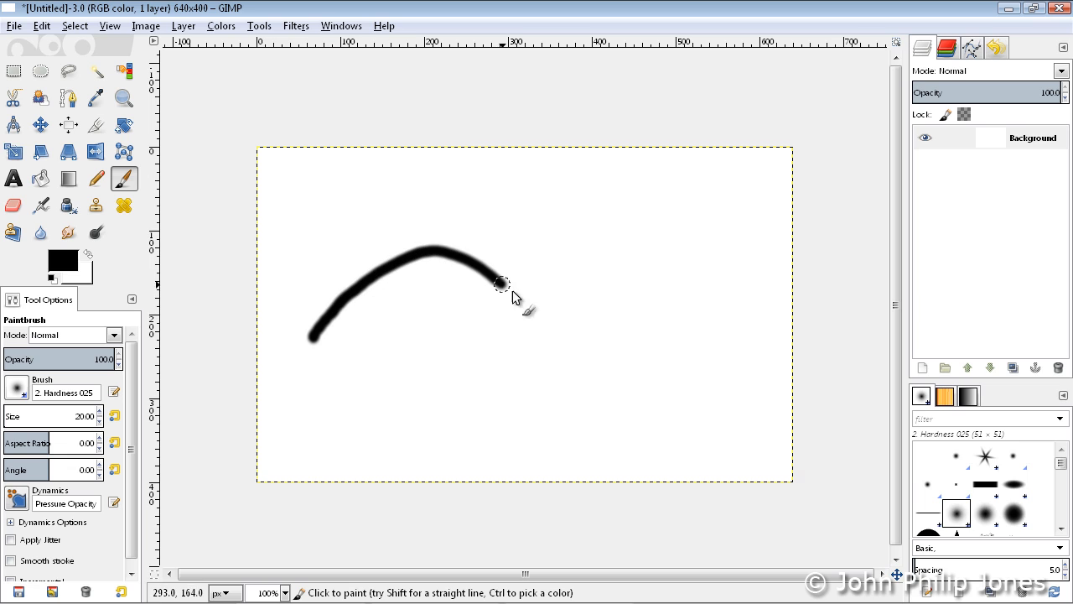
pyautogui.moveTo(501, 283); pyautogui.dragTo(679, 298)
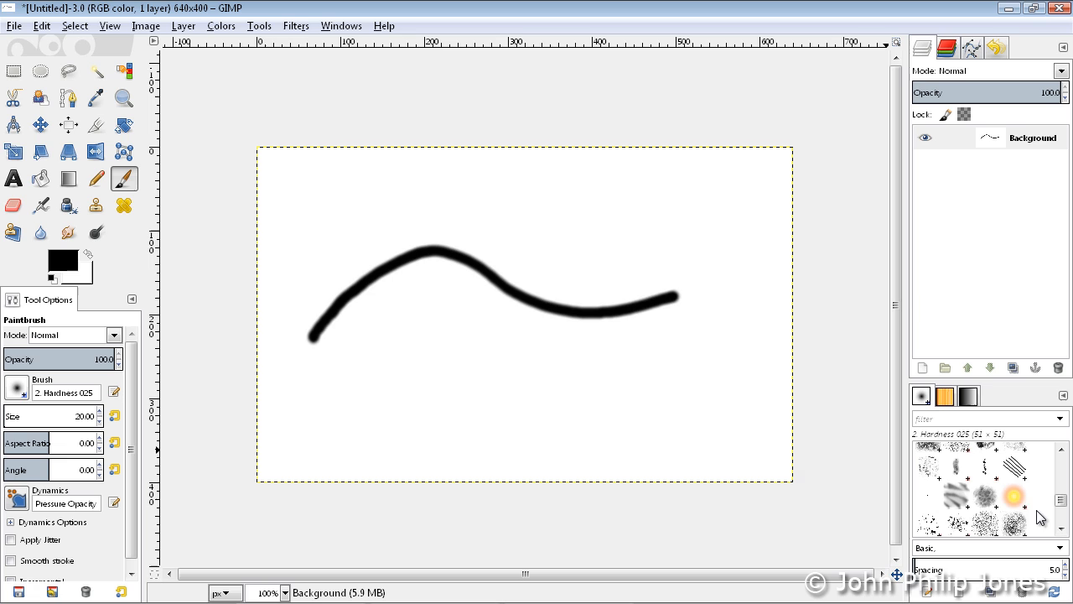
pyautogui.click(1015, 495)
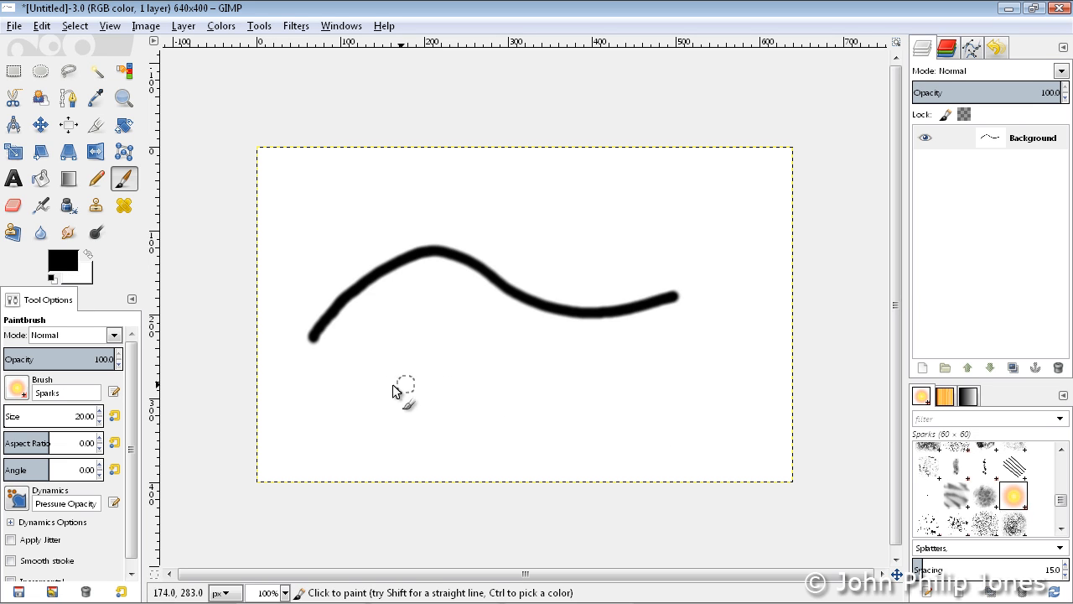
pyautogui.moveTo(381, 410); pyautogui.dragTo(725, 347)
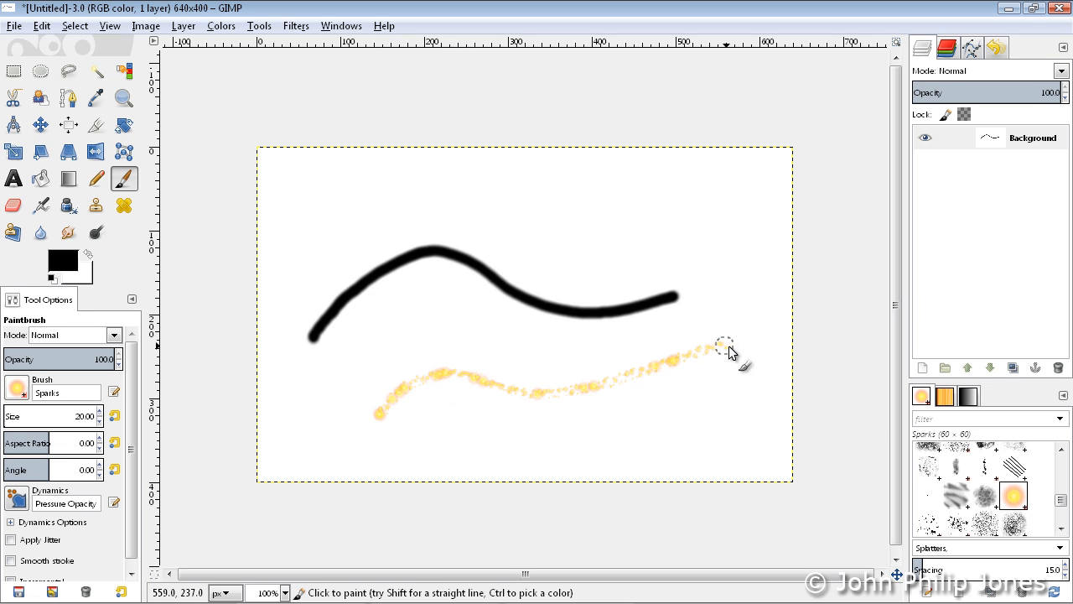